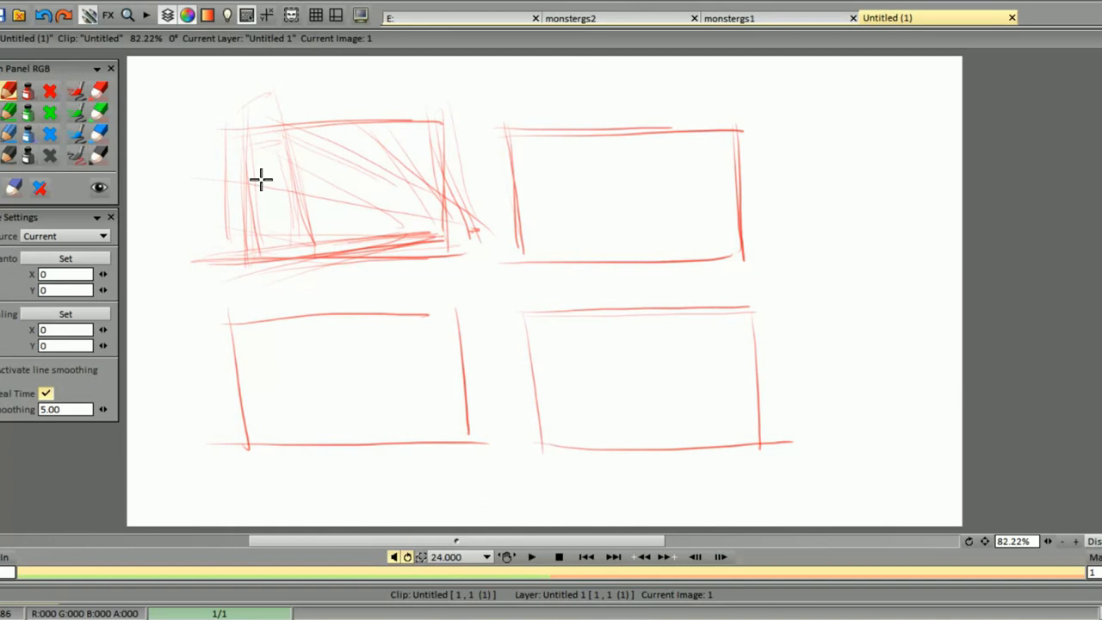
- Scribble red shading, a blue creature and a small blue figure in the first two thumbnails
drag(259, 181, 366, 220)
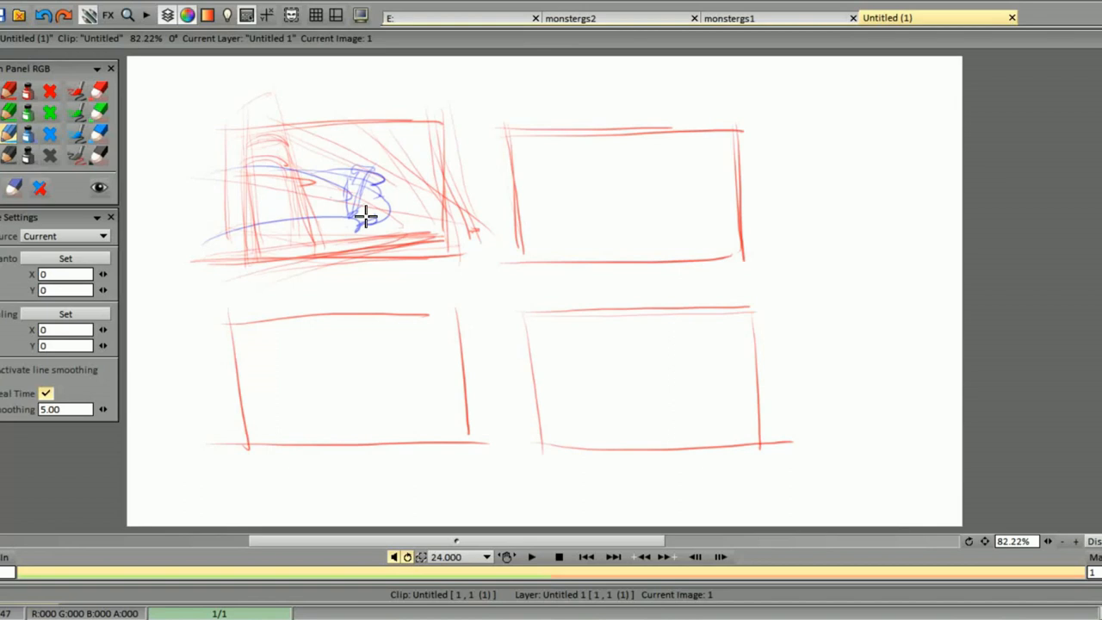
drag(366, 215, 388, 191)
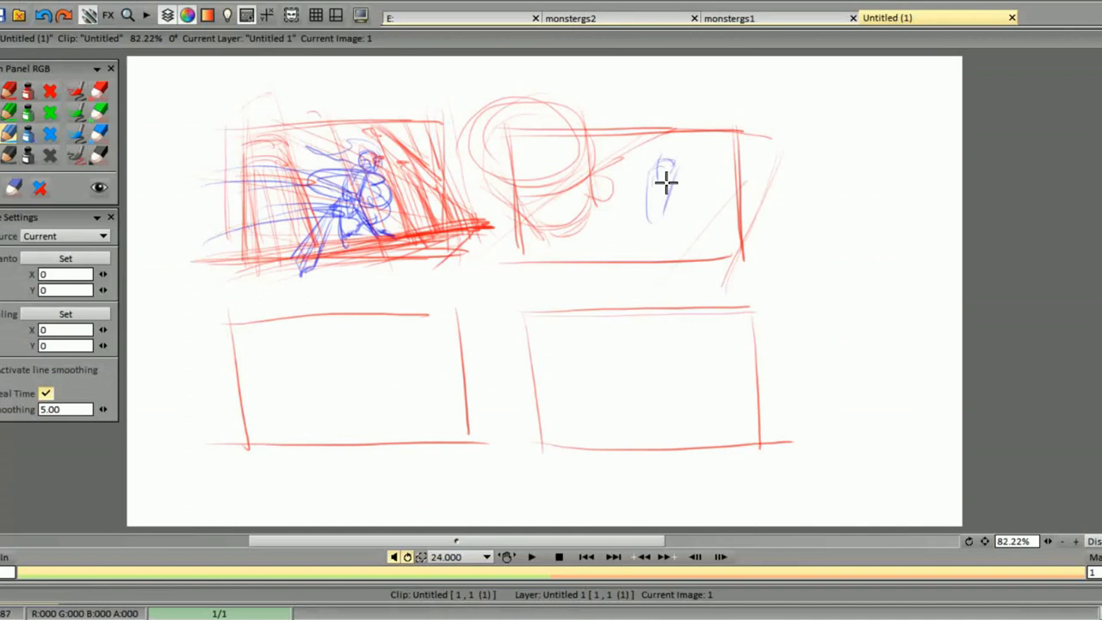
drag(654, 172, 654, 292)
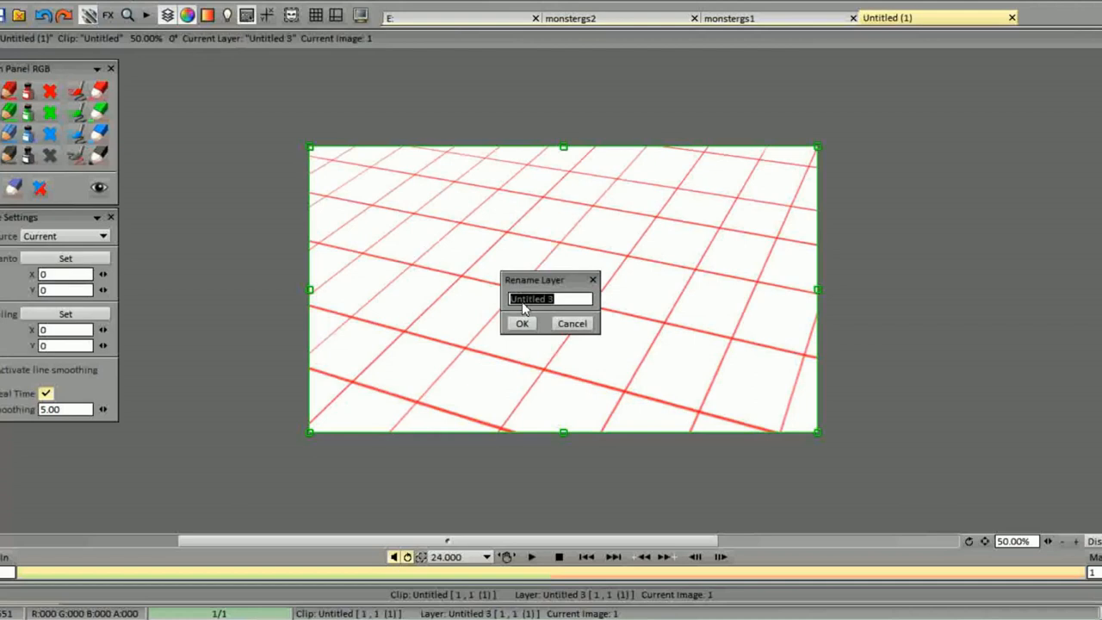
- Select the layer name in the Rename Layer field so it can be replaced
click(522, 323)
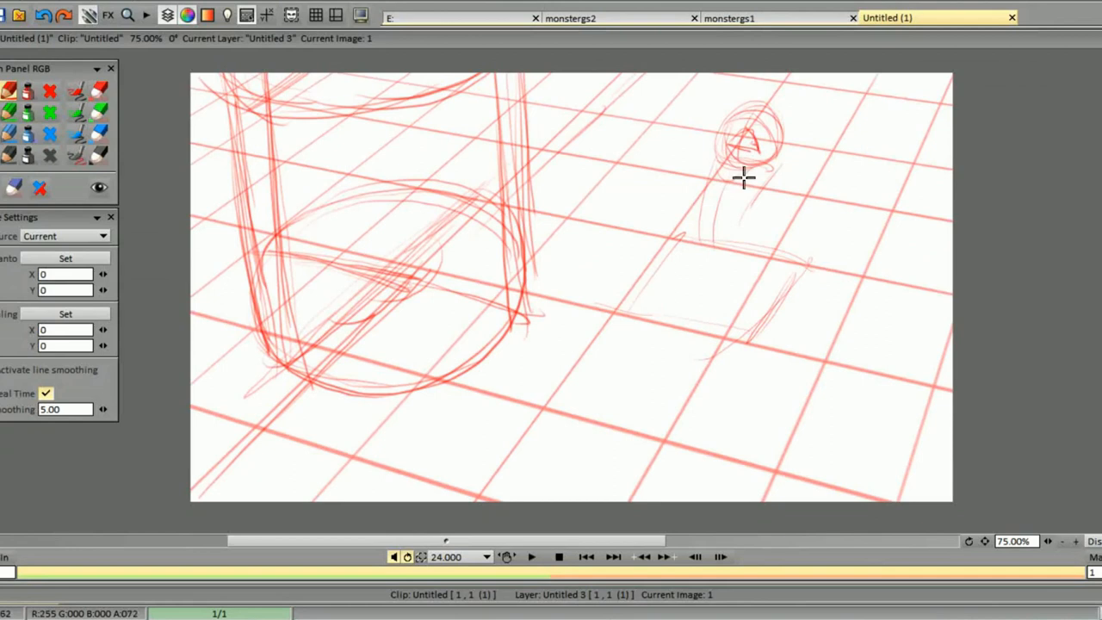
- Draw the red fighter's head beside the column and extend his leg to the ground
drag(741, 176, 796, 326)
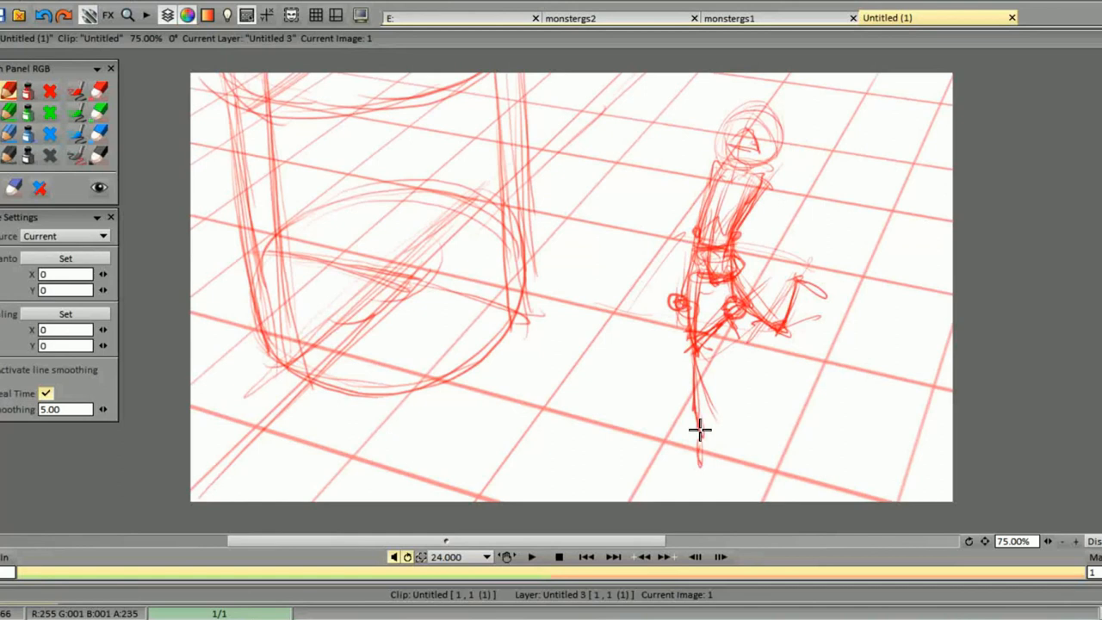
drag(698, 431, 705, 189)
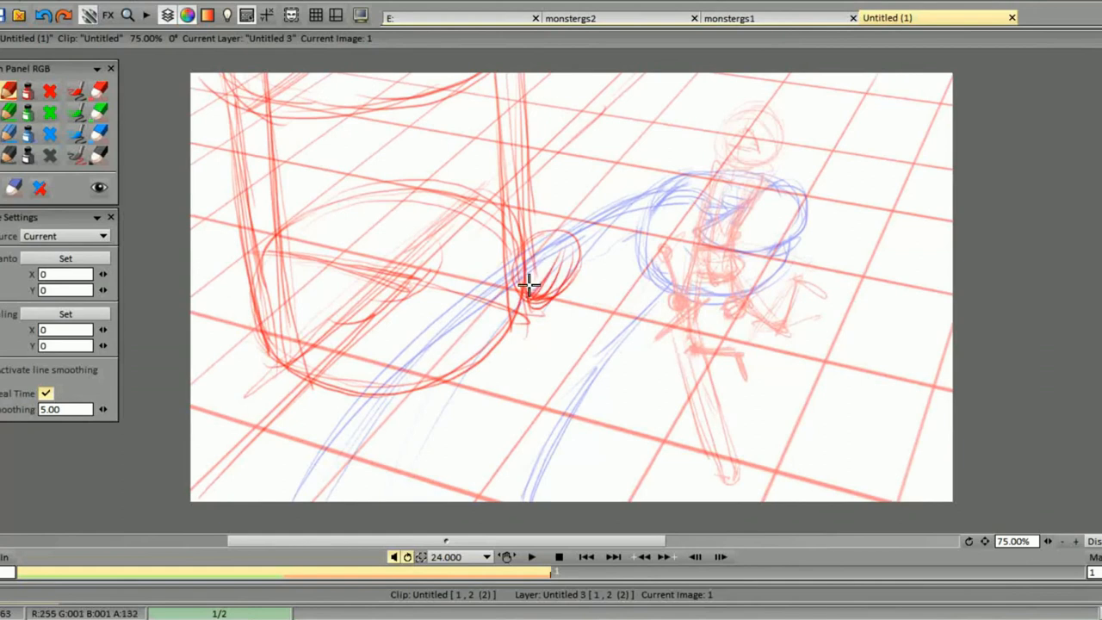
- Draw red contact strokes where the blue creature meets the column
drag(525, 285, 560, 379)
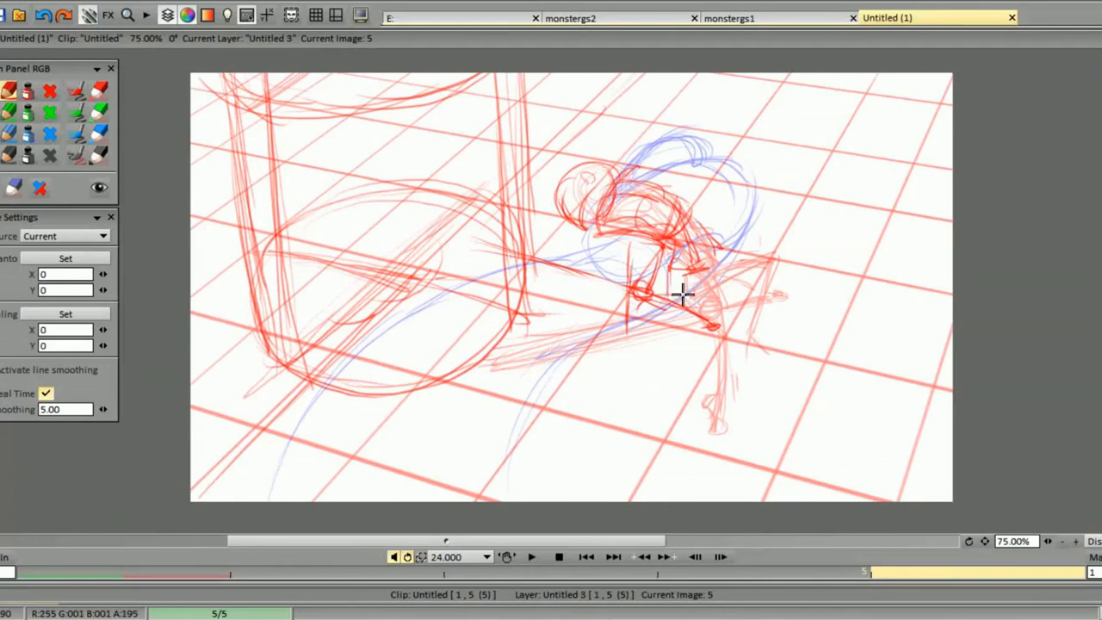
- Sketch the crouching fighter's reaching arm and sword lines, and save the project as warFighty01
drag(680, 293, 740, 280)
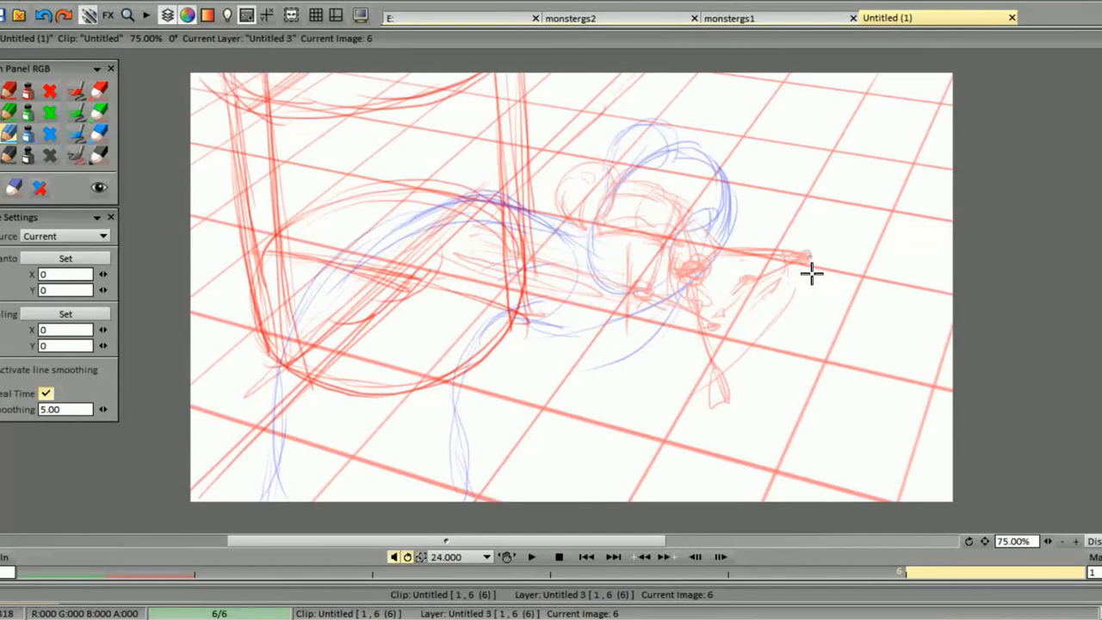
drag(812, 274, 581, 190)
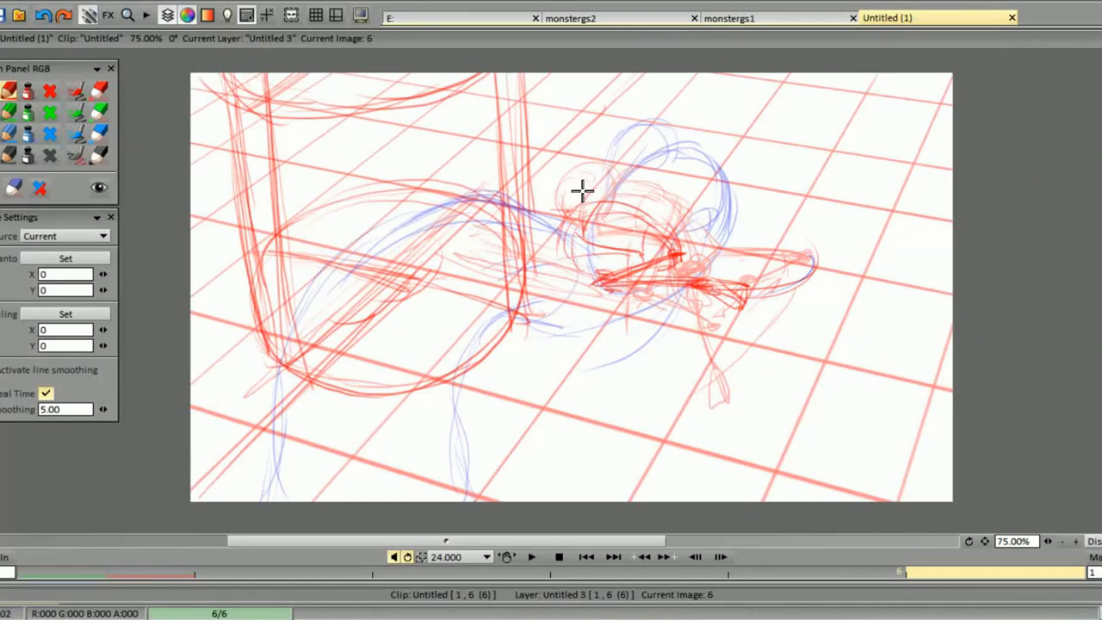
drag(581, 190, 766, 393)
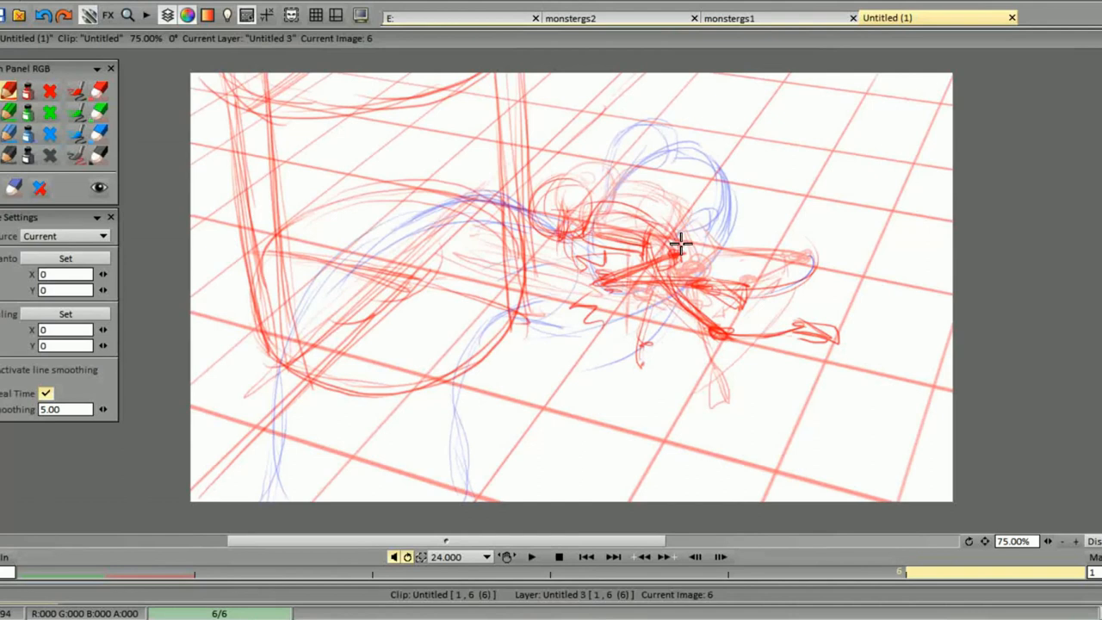
click(904, 17)
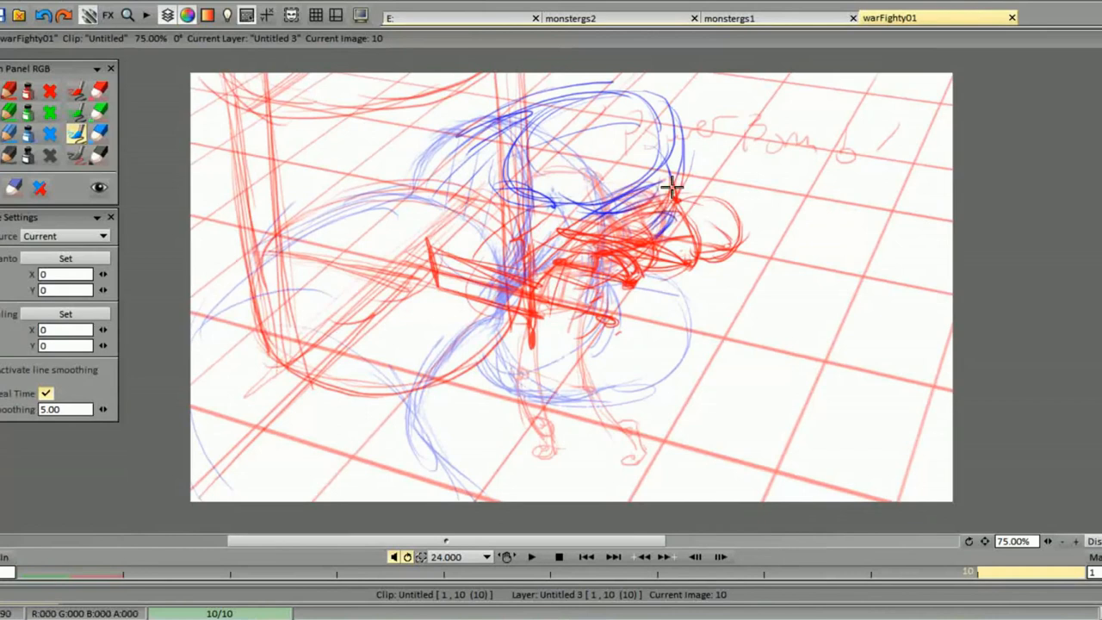
- Draw a blue tentacle curve and add frames toward twelve images
drag(671, 185, 589, 353)
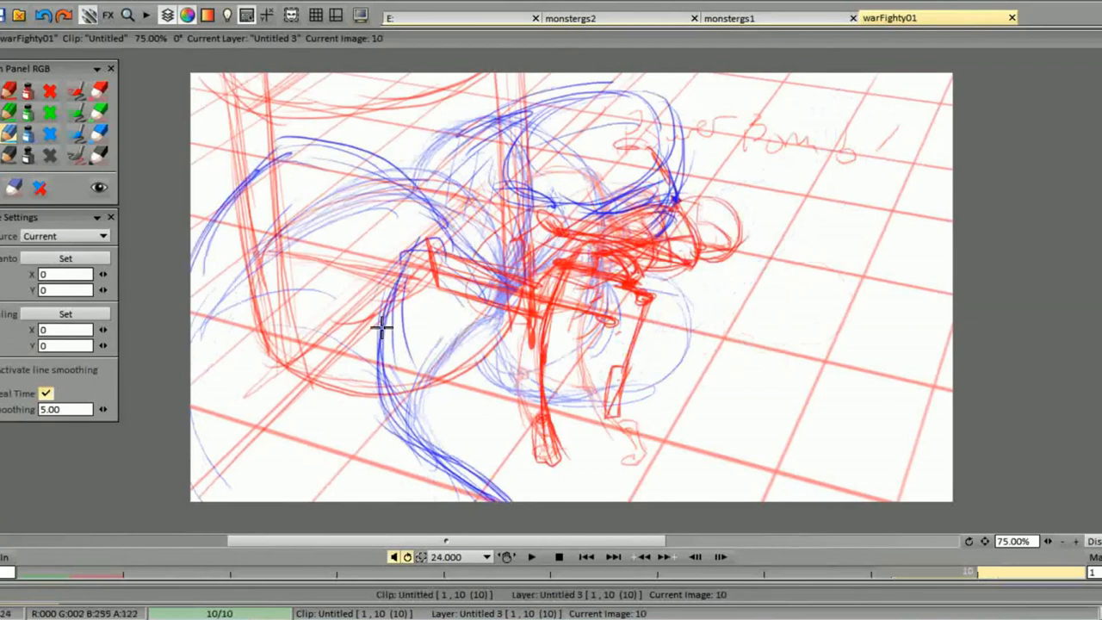
click(612, 556)
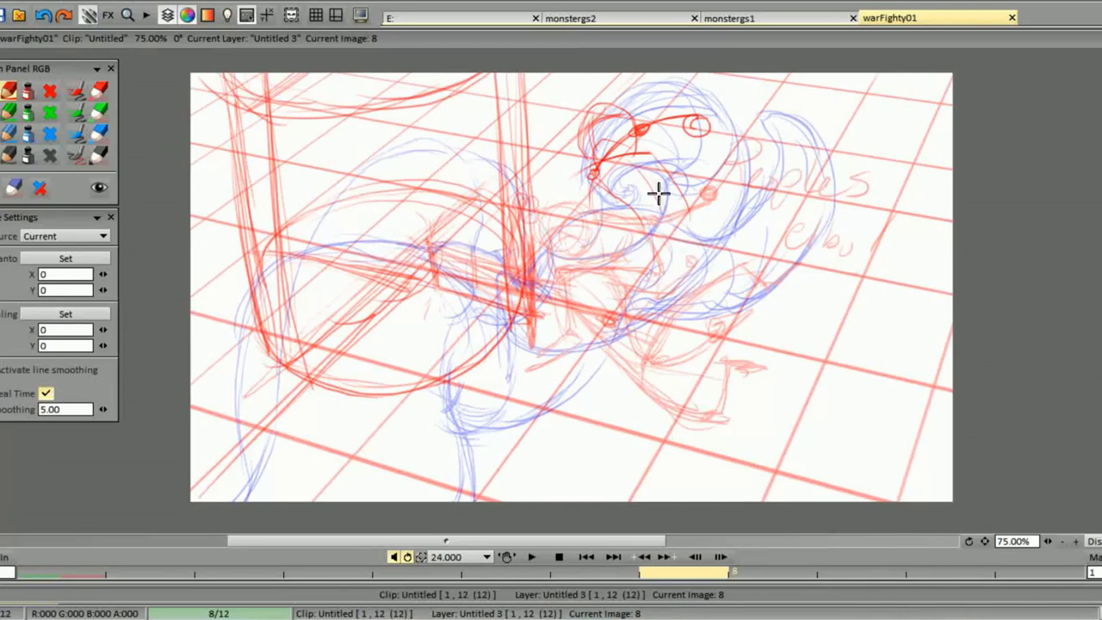
- Sketch the red fighter's head over the creature on image 29
drag(659, 194, 556, 387)
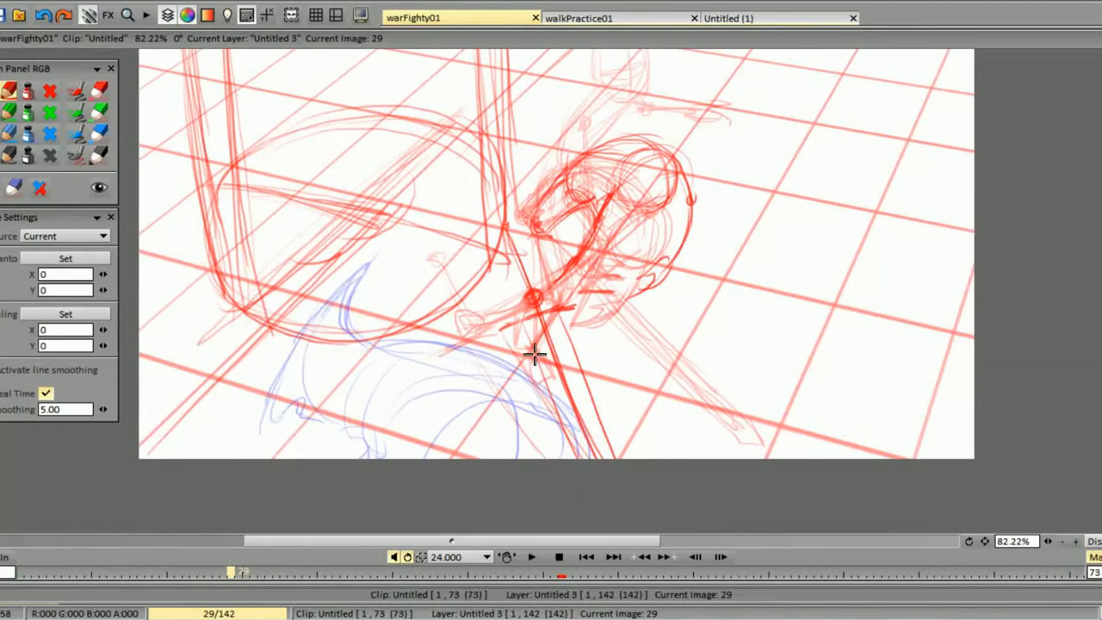
- Rough in the fighter's lunging body by the column, then refine his head and shoulder
drag(534, 353, 642, 220)
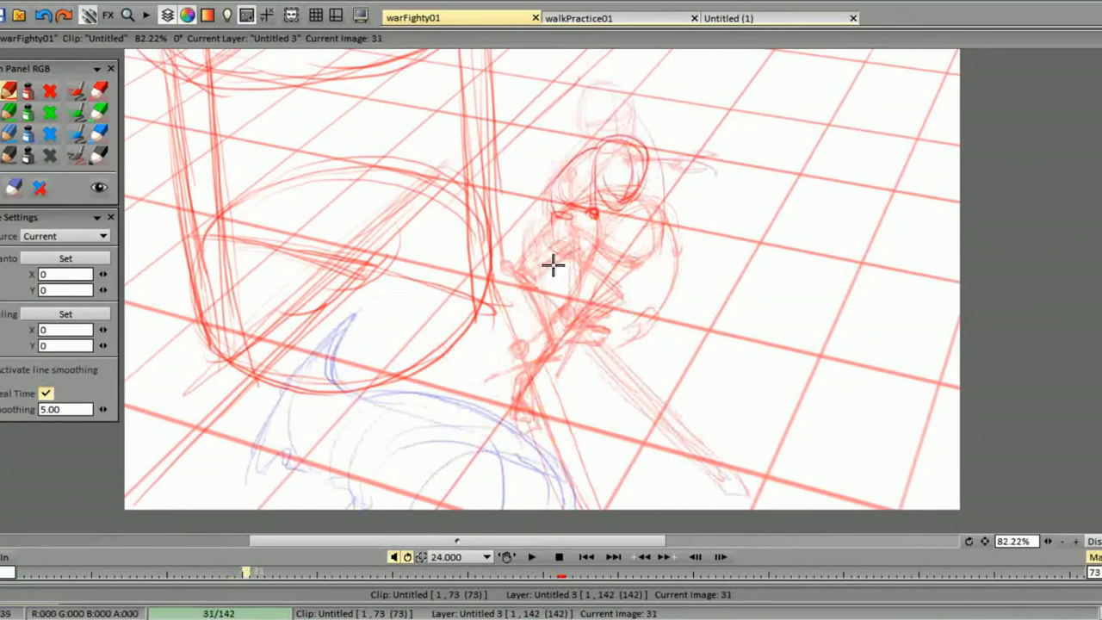
click(613, 556)
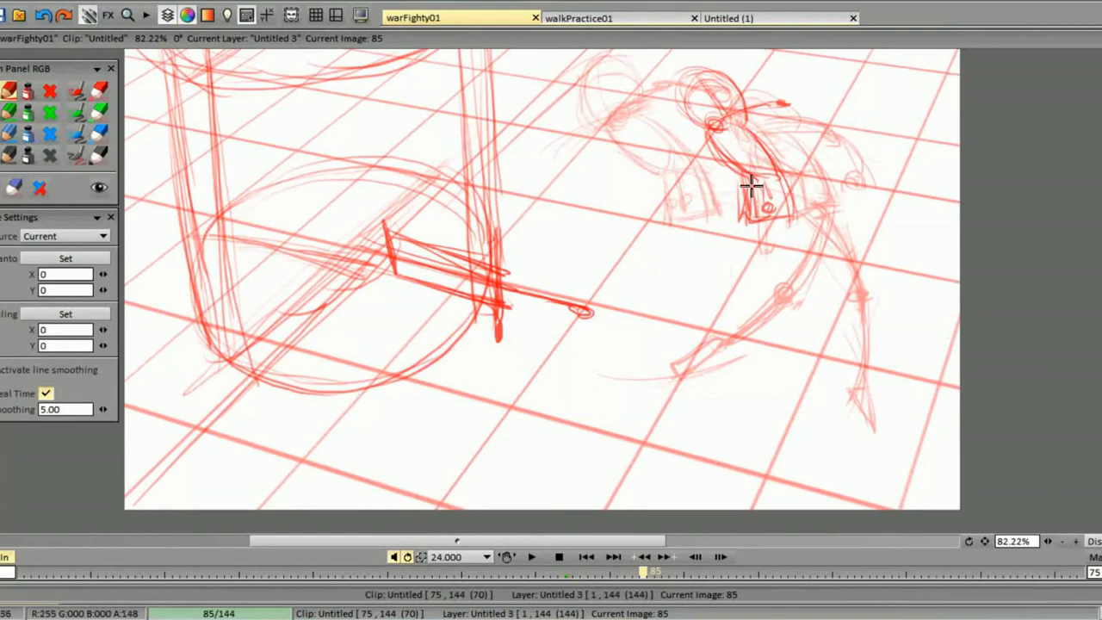
drag(753, 185, 839, 271)
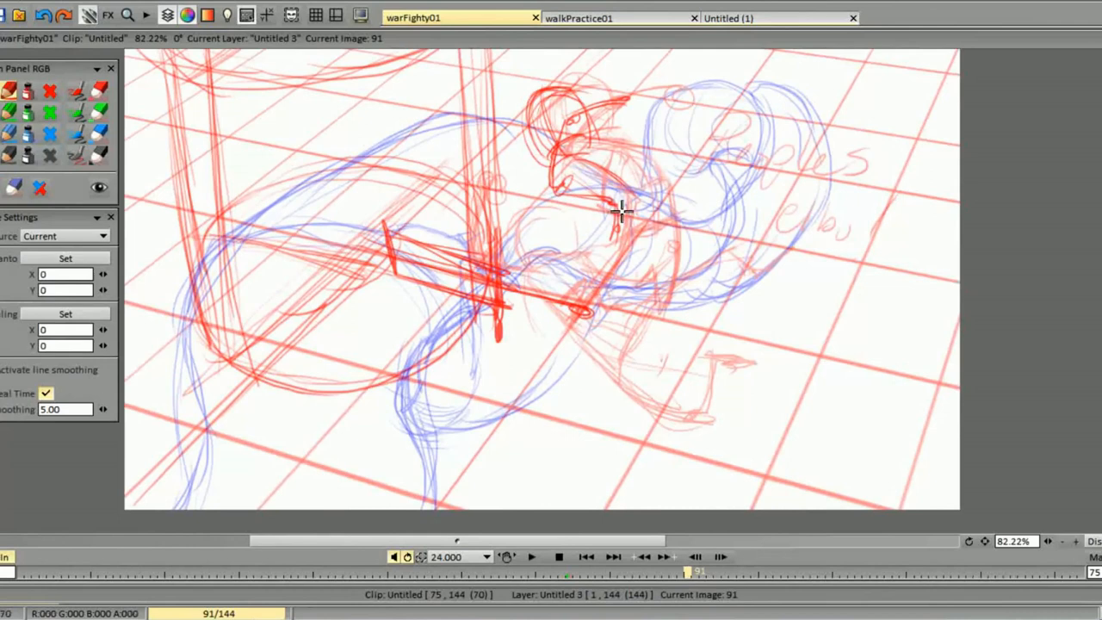
- Sketch the red fighter's body over the creature and the sword pinning it to the column
drag(620, 211, 577, 129)
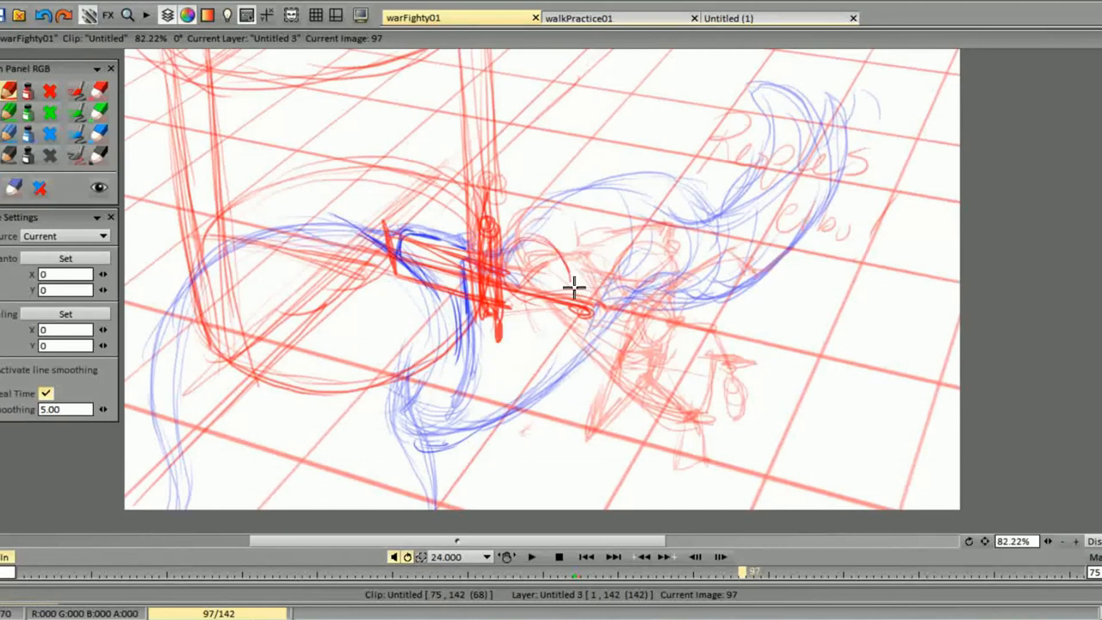
drag(573, 288, 650, 336)
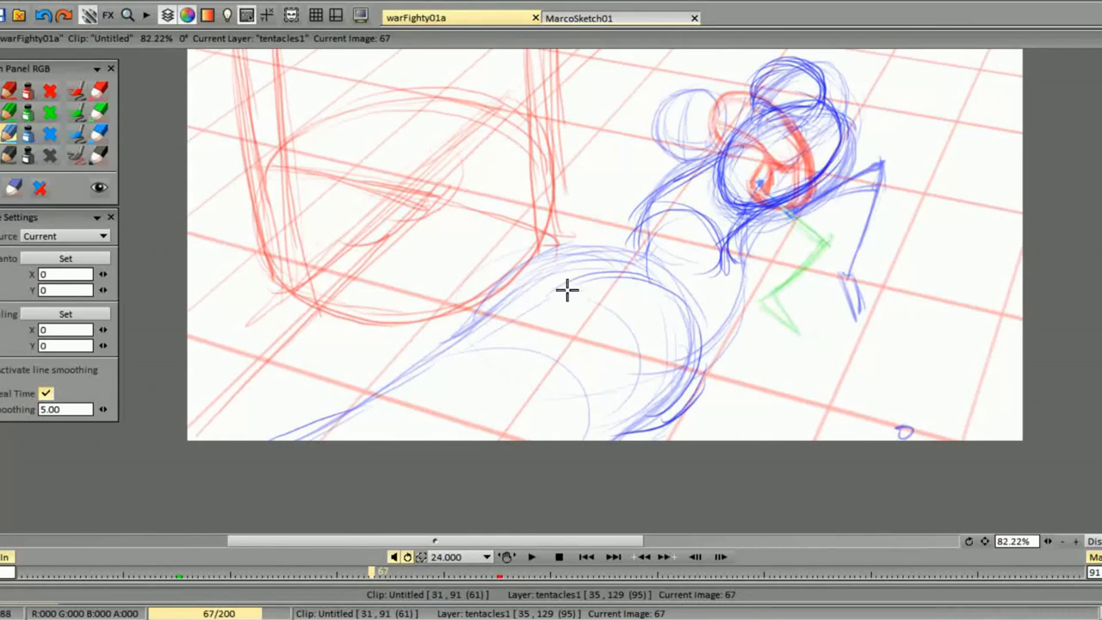
- Sketch the blue creature's curving body and its rounded head on the right
drag(567, 288, 448, 334)
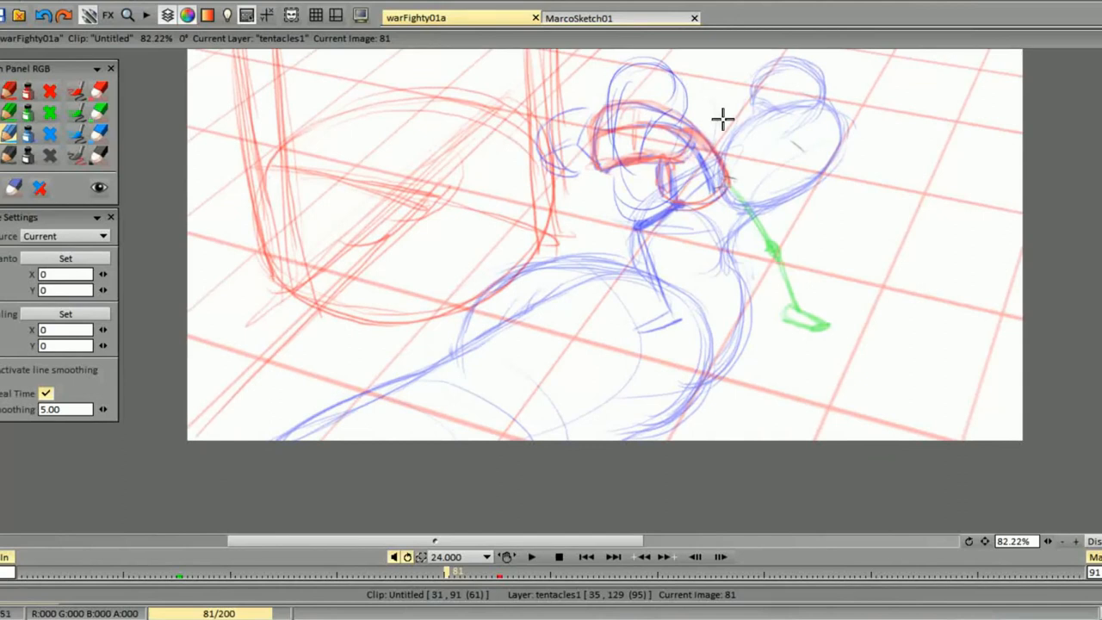
drag(724, 119, 538, 250)
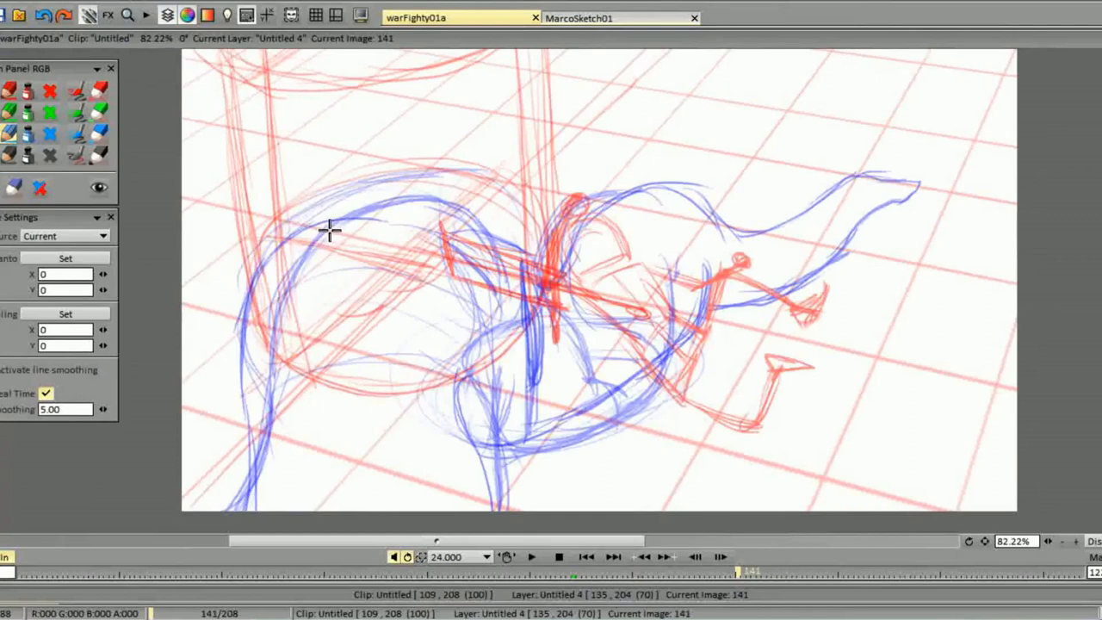
- On frame 141, stroke the flattened blue creature body looping around the pinned sword
drag(329, 229, 603, 325)
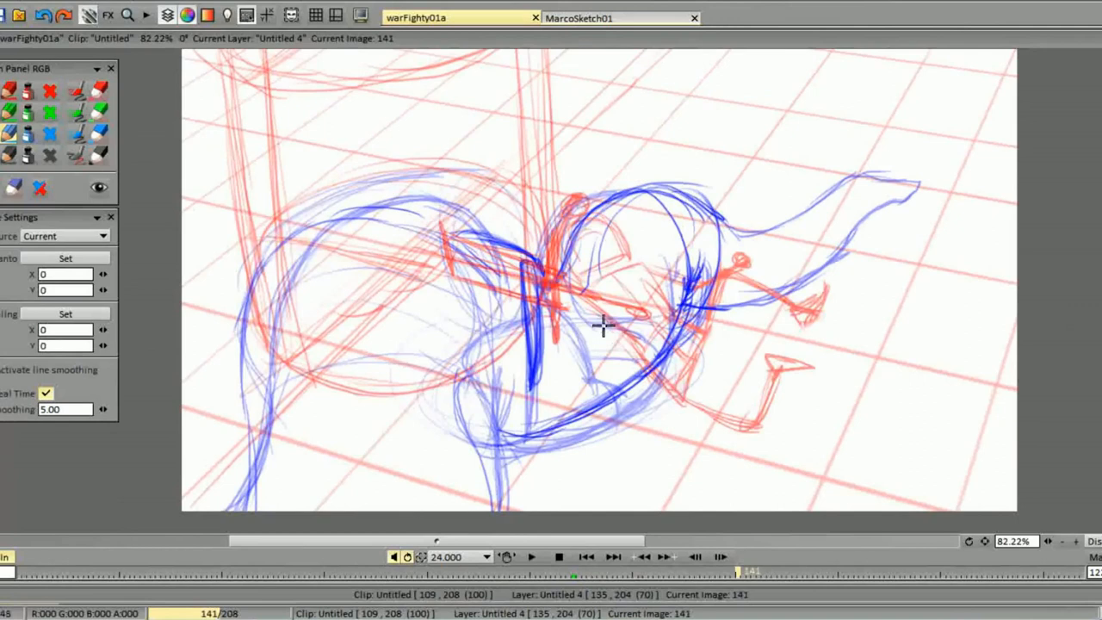